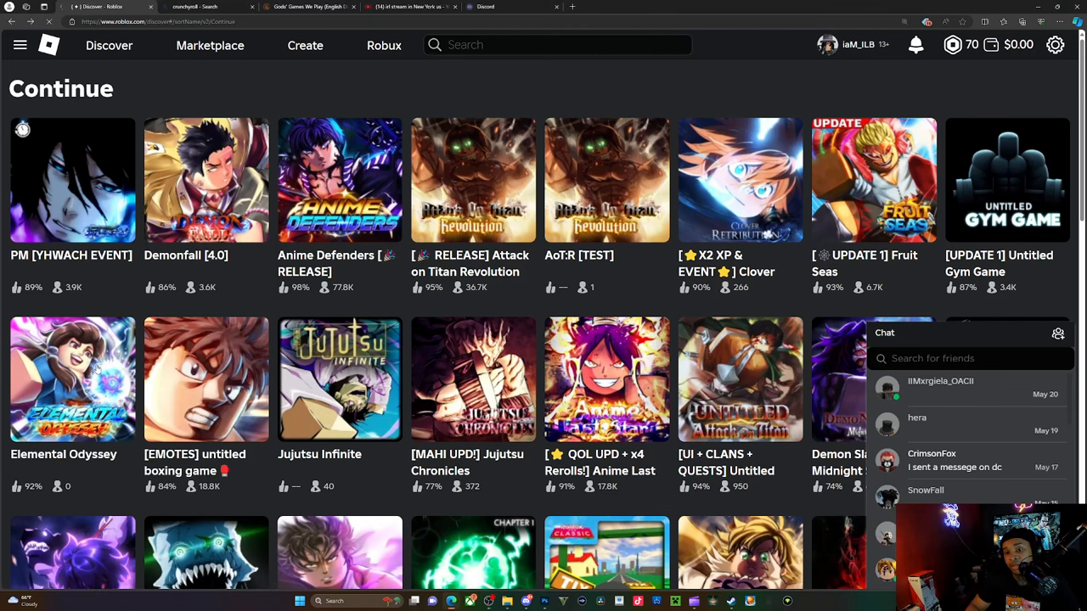
# Switch from Roblox to Discord's Elemental Odyssey updates channel showing the Roblox review announcement.
pyautogui.click(72, 379)
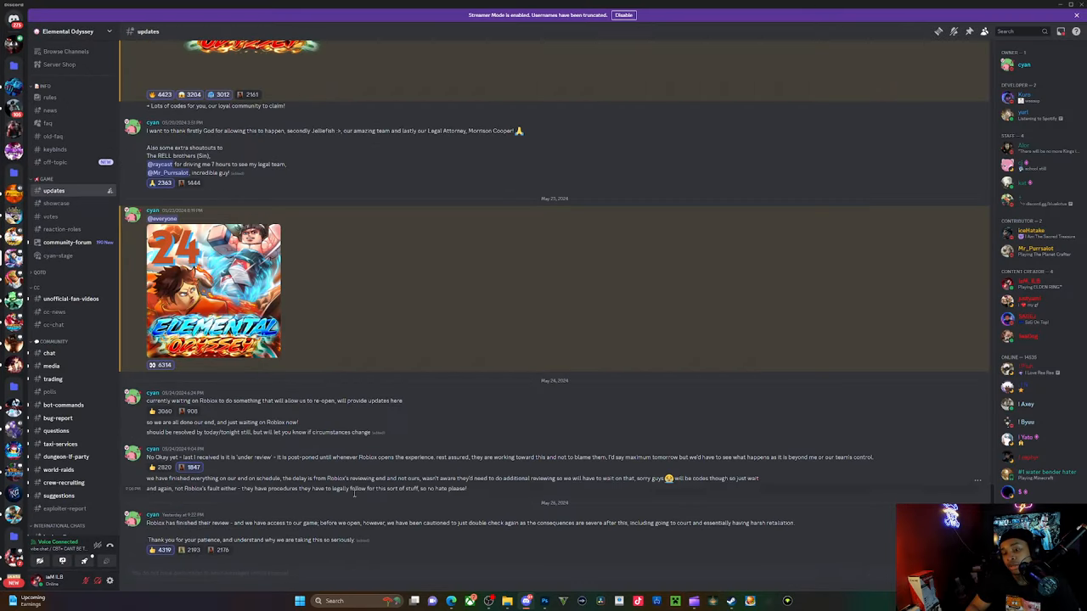
pyautogui.moveTo(167, 537)
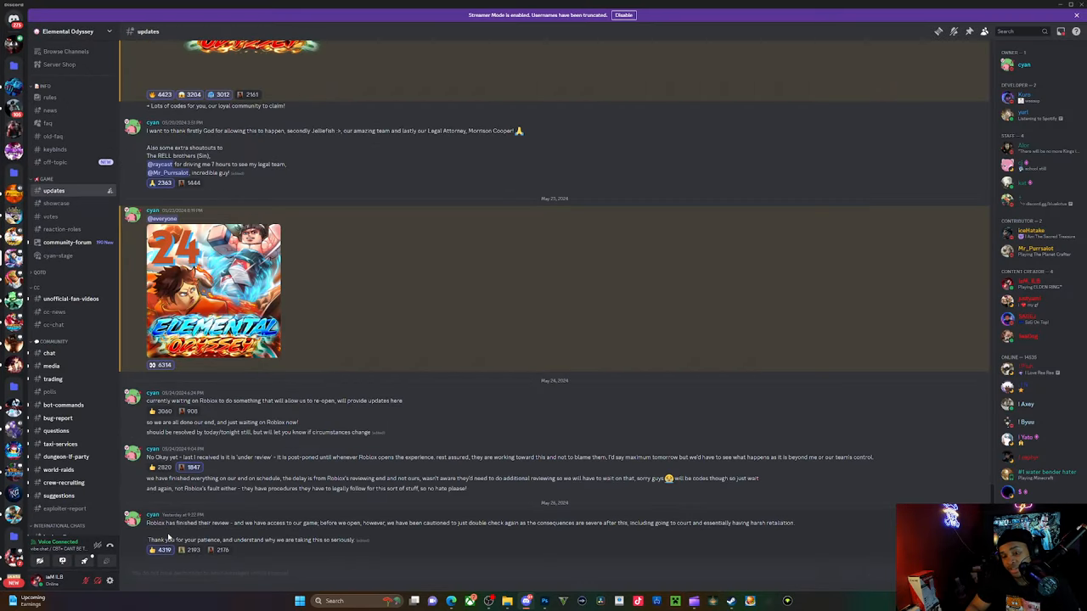
pyautogui.moveTo(238, 535)
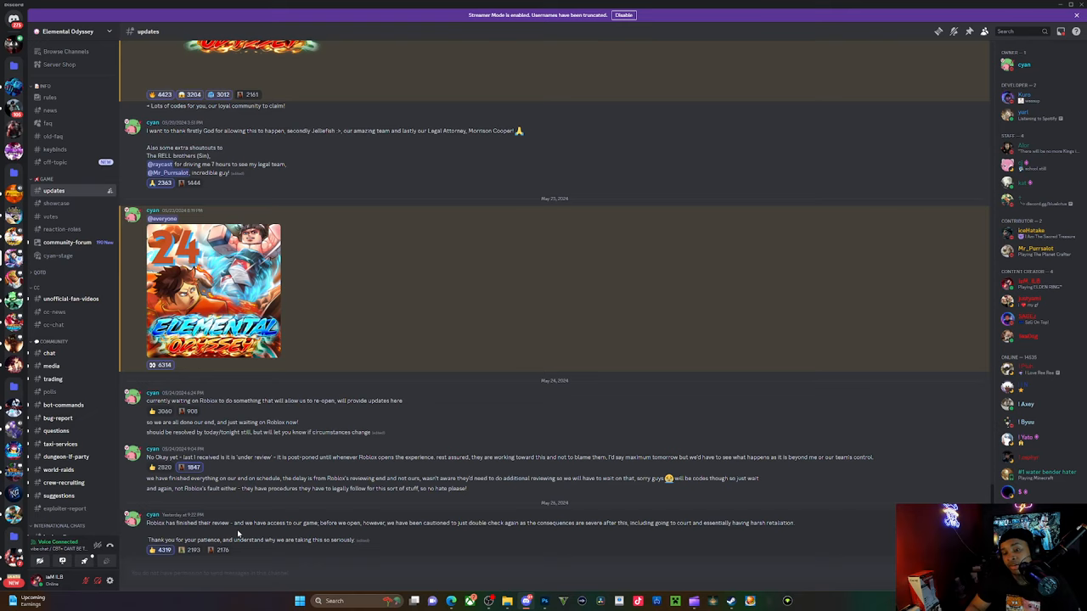
pyautogui.moveTo(132, 541)
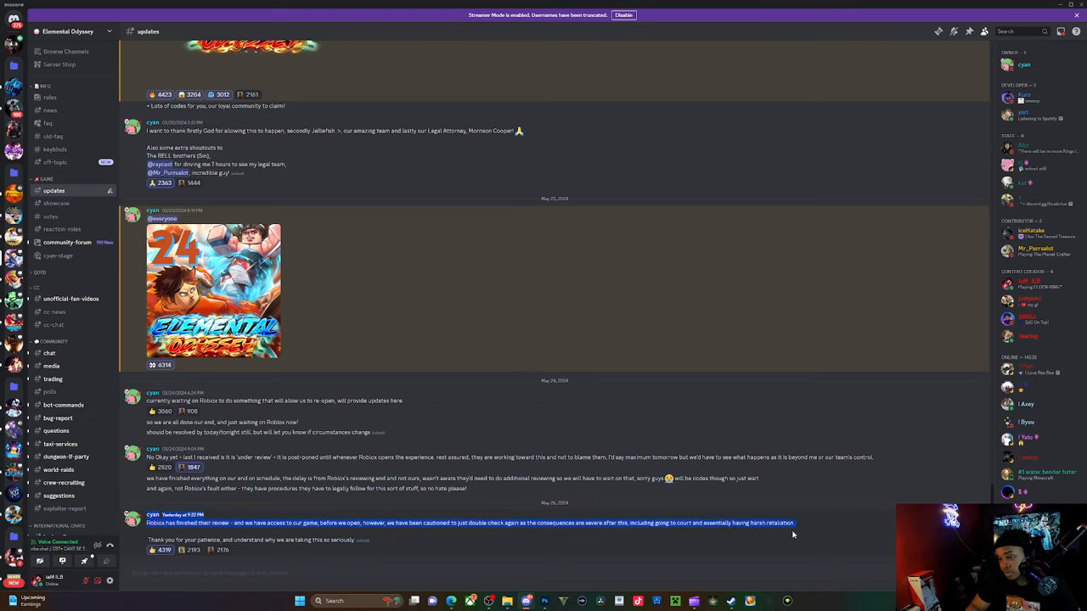
pyautogui.moveTo(781, 513)
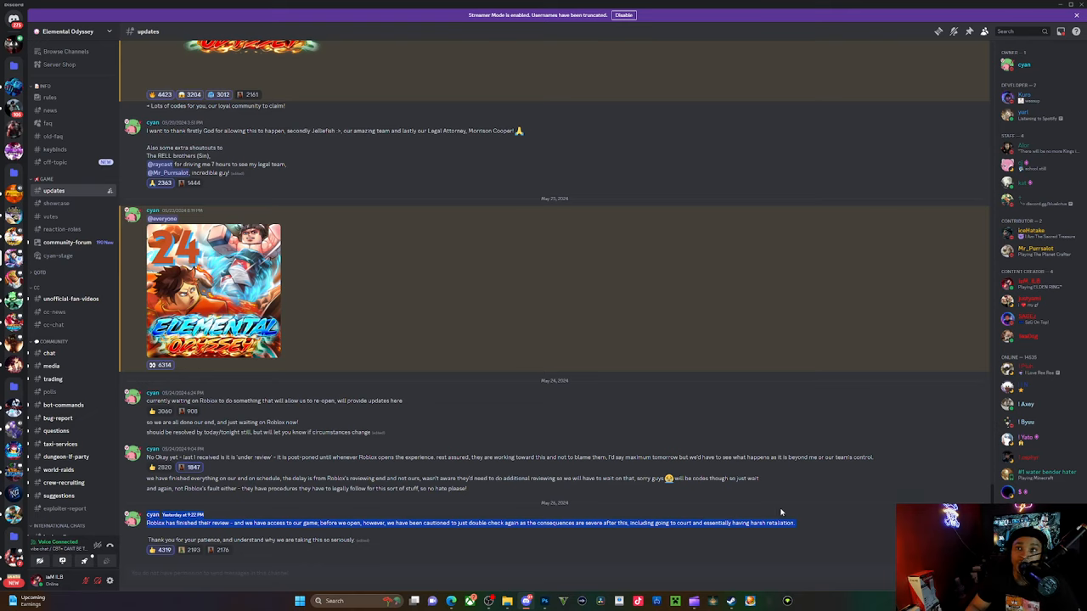
pyautogui.moveTo(775, 510)
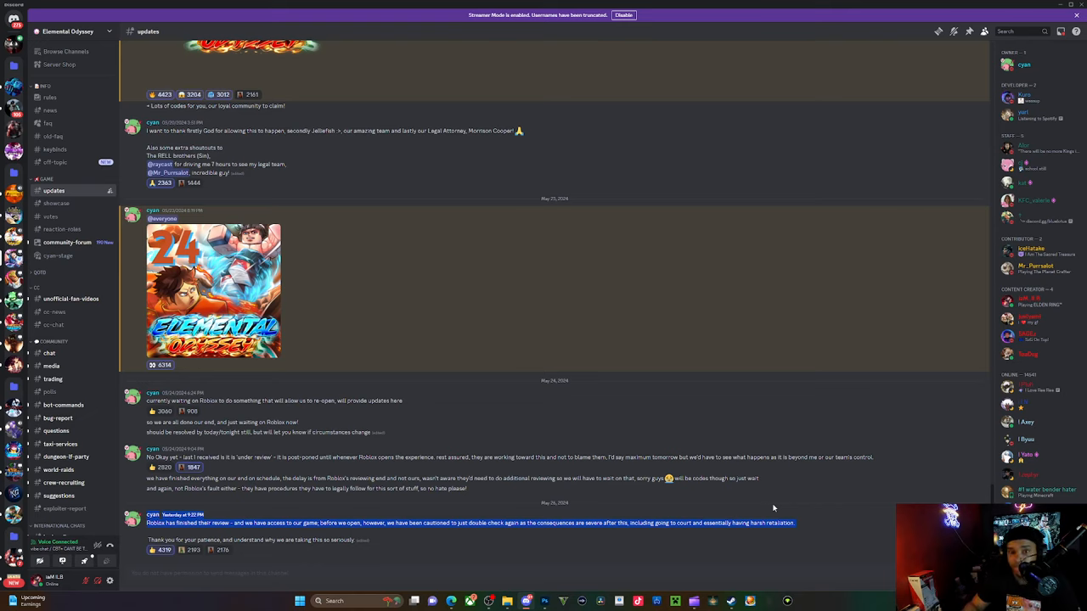
pyautogui.moveTo(699, 445)
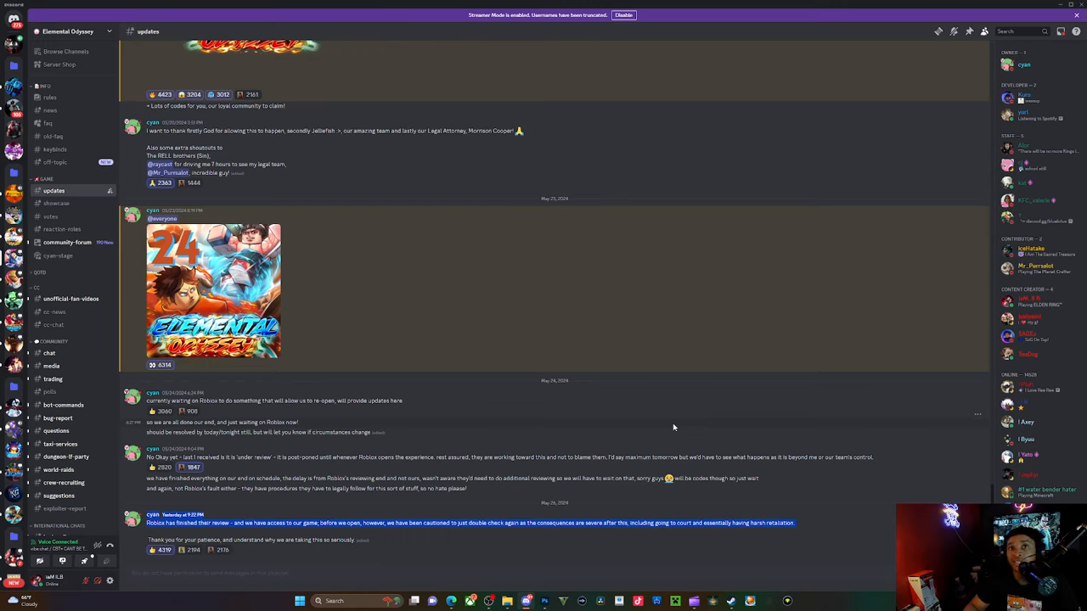
pyautogui.moveTo(628, 381)
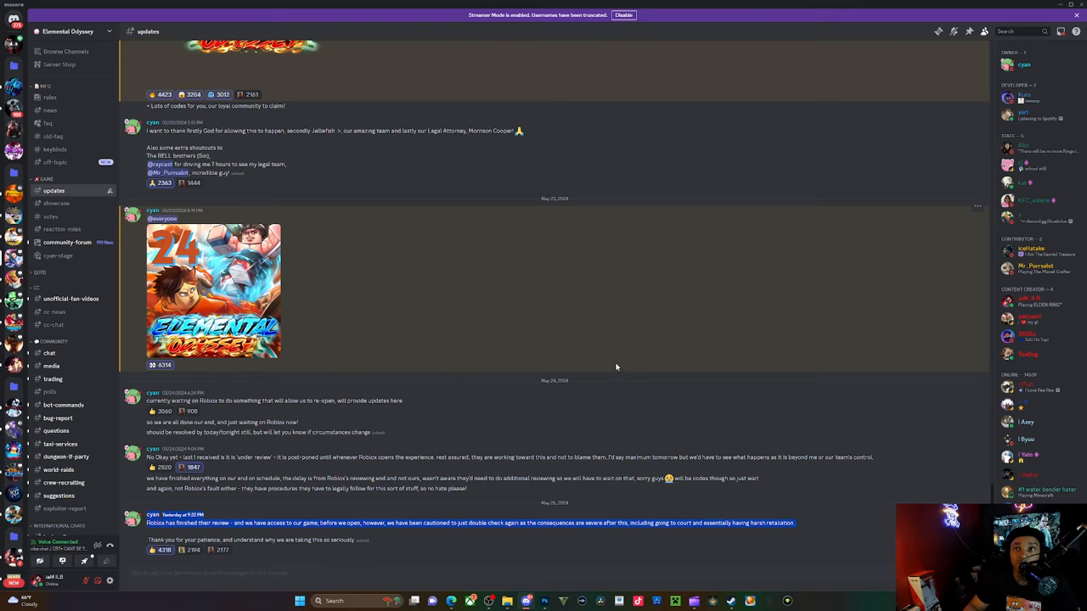
pyautogui.moveTo(556, 358)
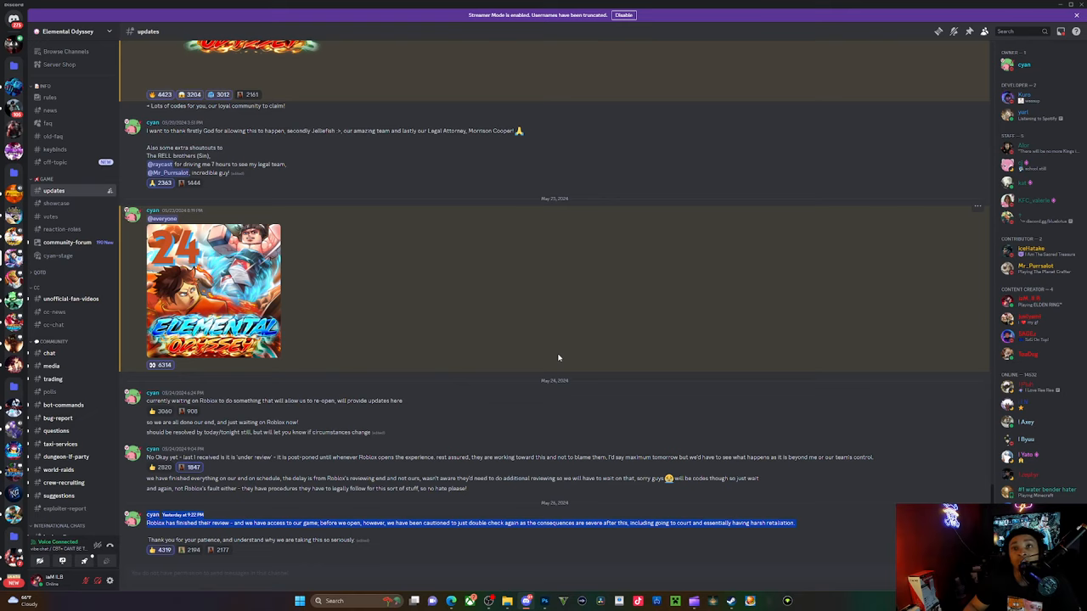
pyautogui.moveTo(570, 346)
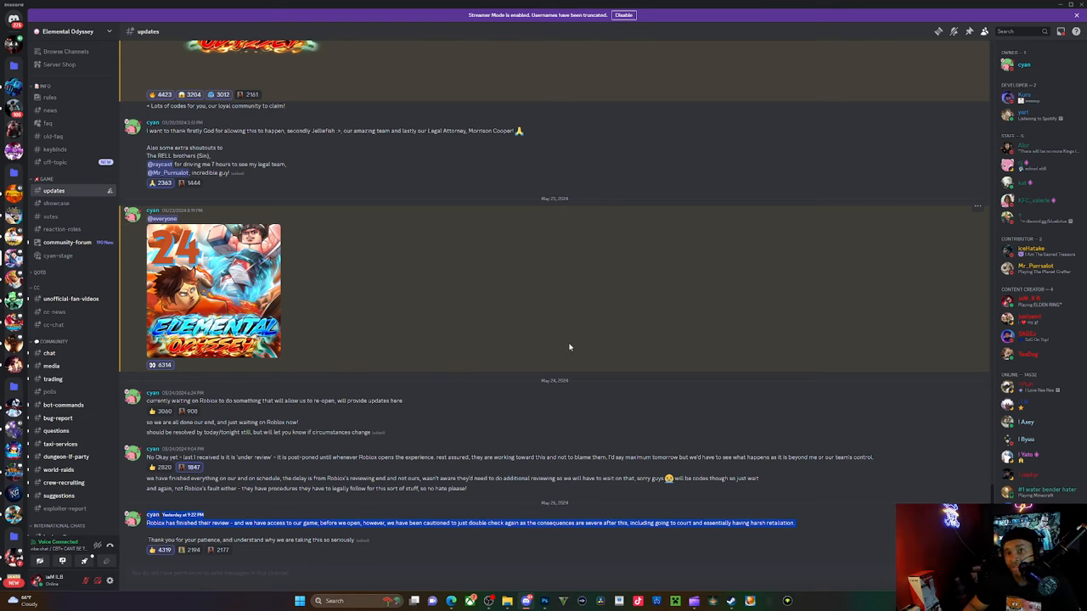
pyautogui.moveTo(576, 342)
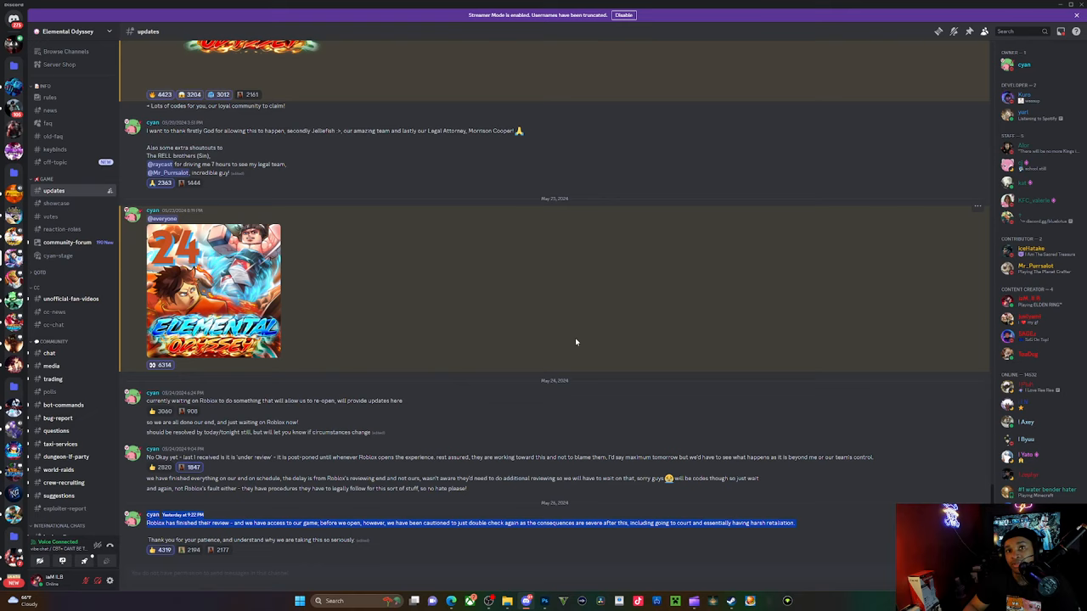
pyautogui.moveTo(582, 337)
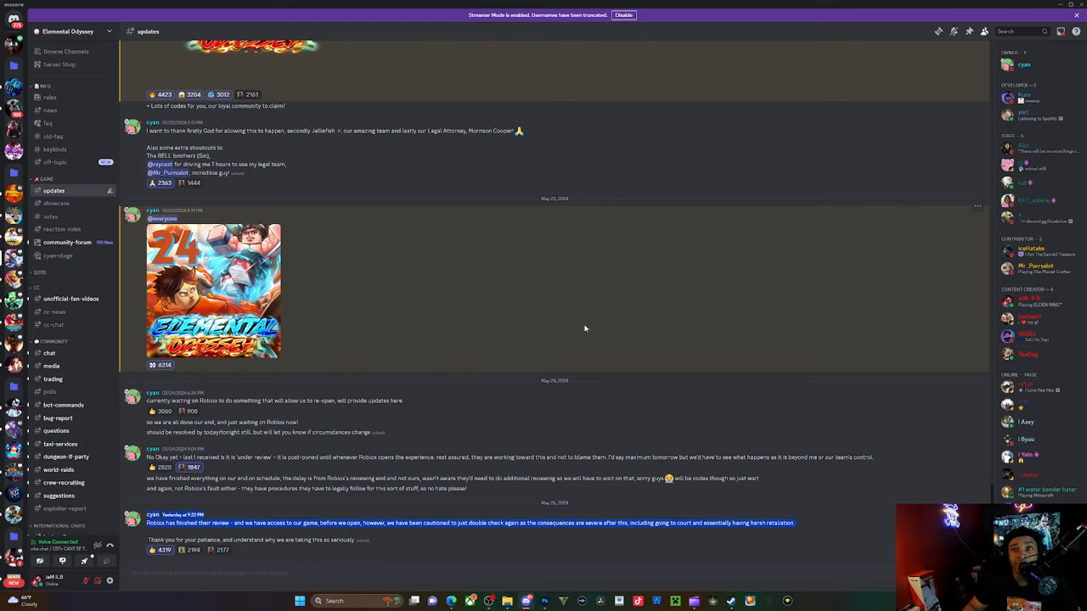
pyautogui.moveTo(586, 328)
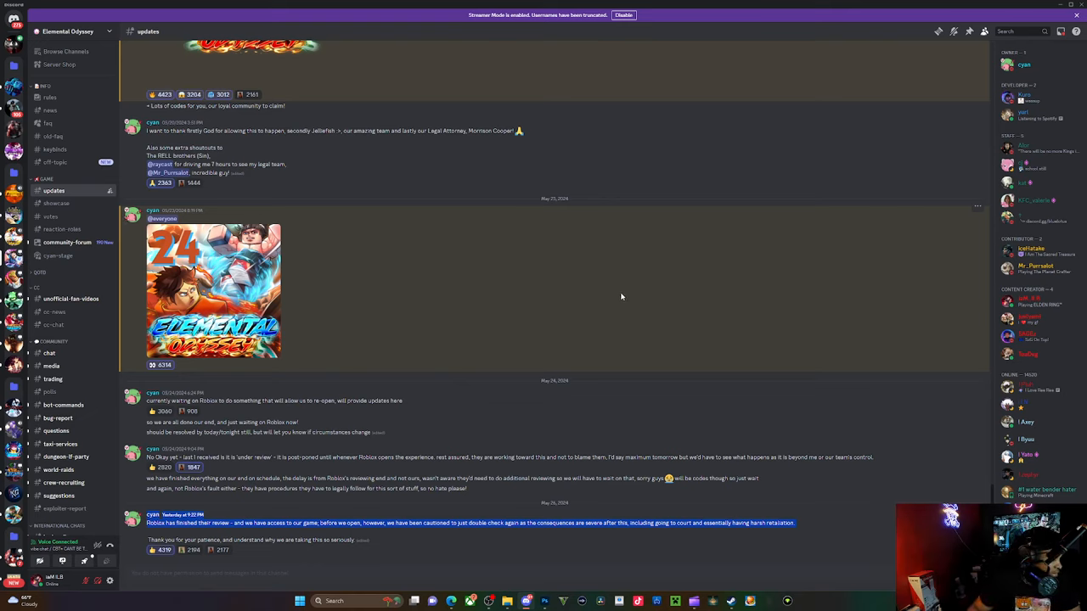
pyautogui.moveTo(410, 271)
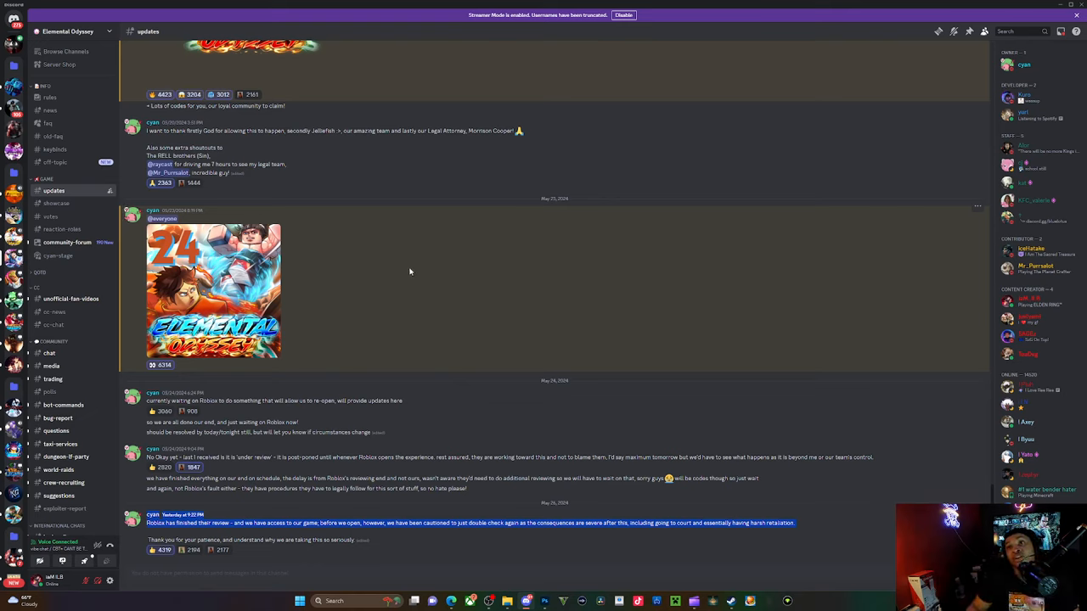
pyautogui.moveTo(386, 245)
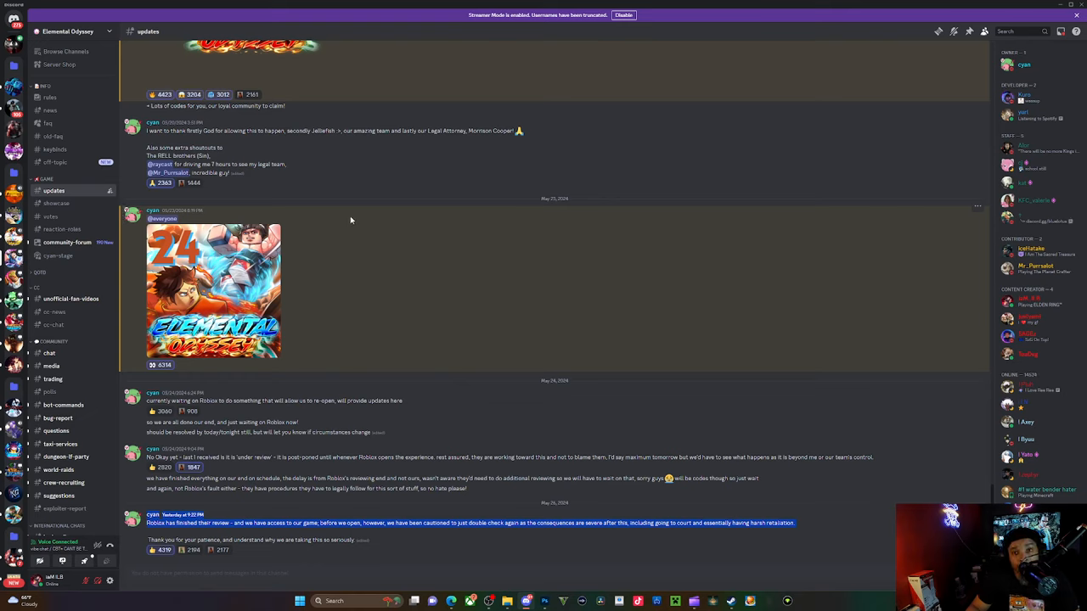
pyautogui.moveTo(173, 36)
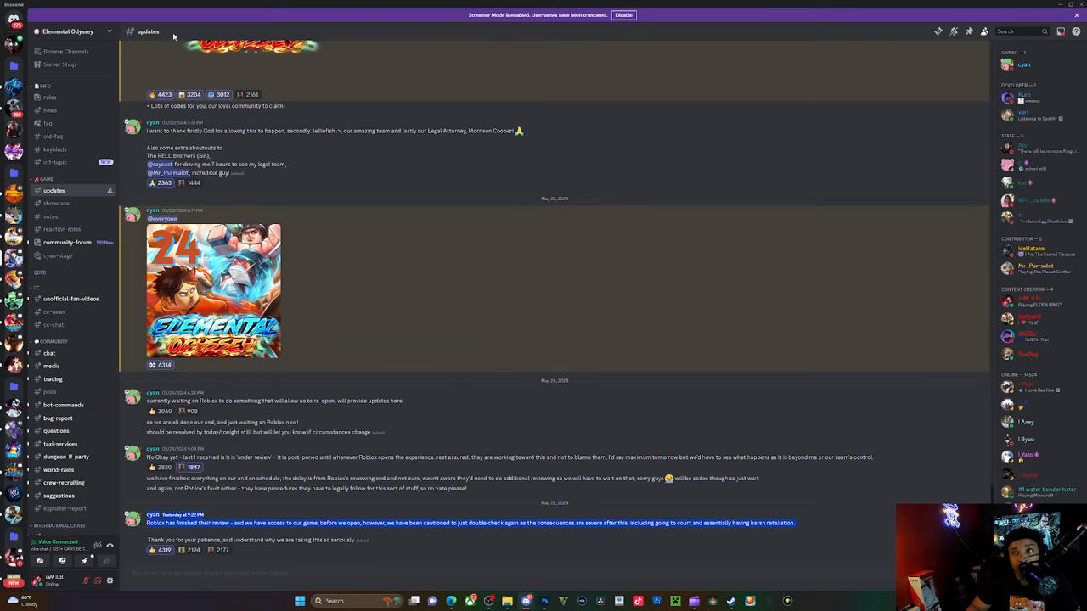